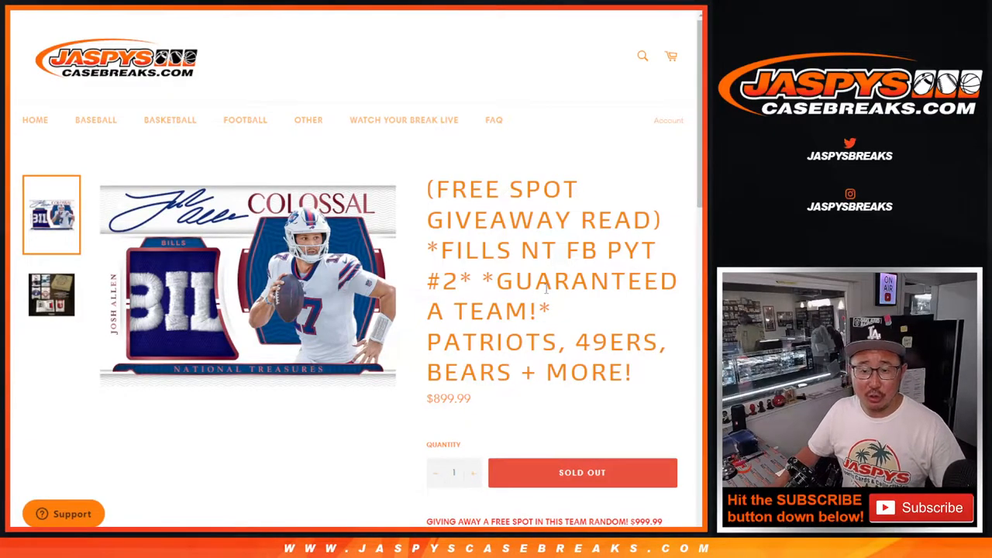
pyautogui.moveTo(455, 255)
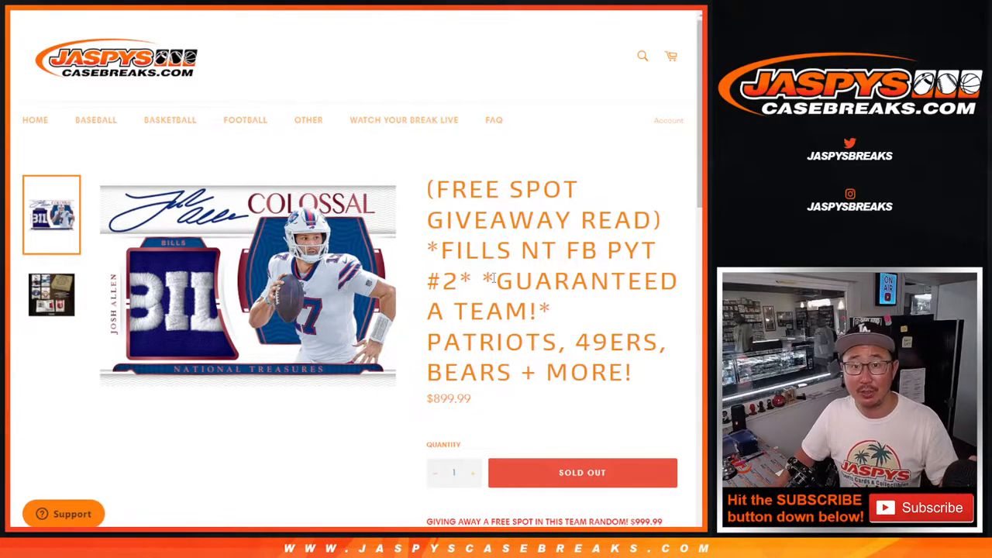
# Review the team list and clear its highlight before compacting the names
pyautogui.scroll(-3)
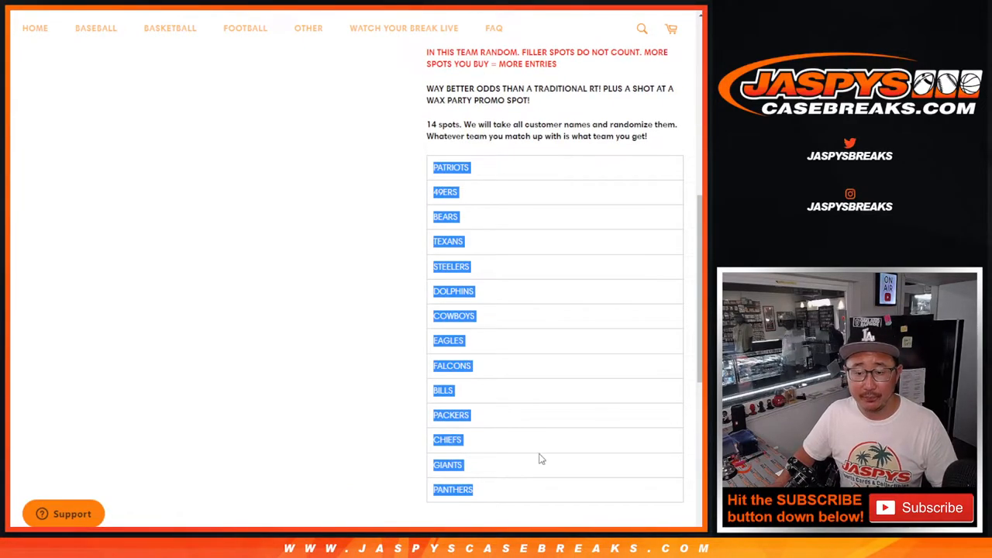
pyautogui.scroll(3)
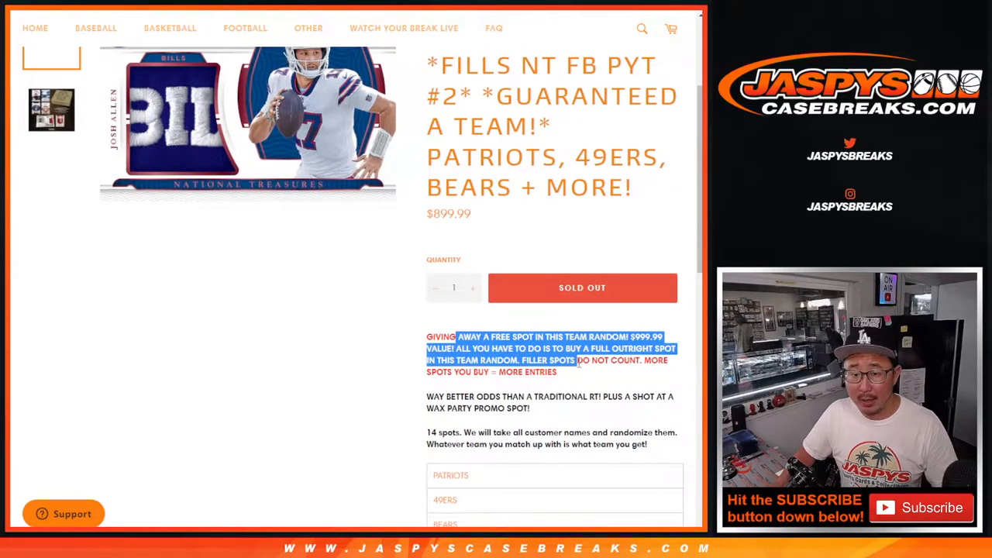
pyautogui.click(581, 378)
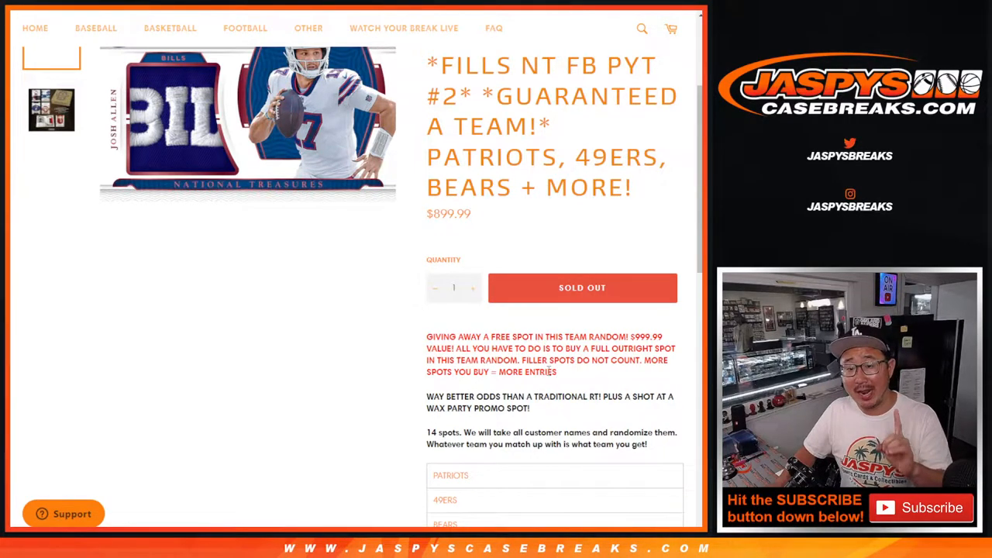
pyautogui.scroll(-3)
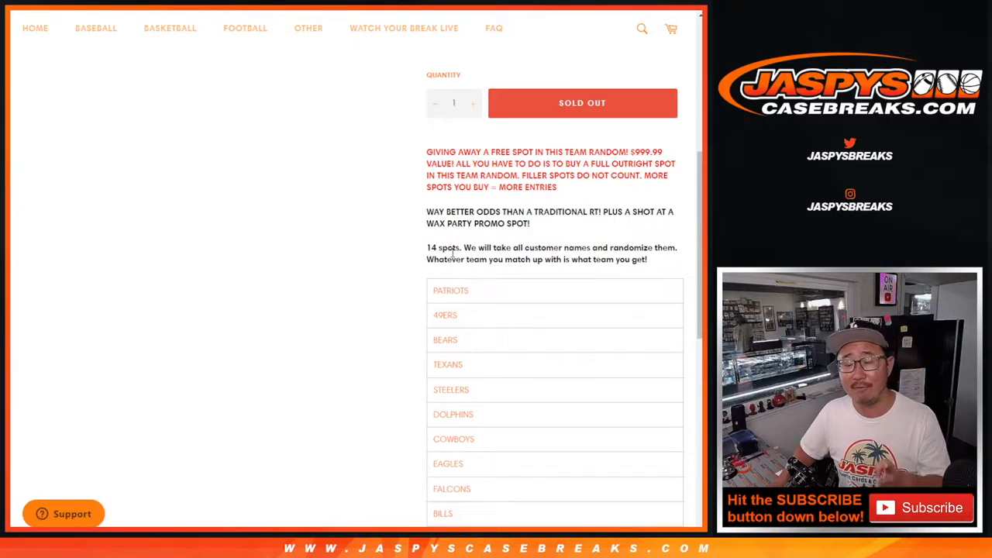
pyautogui.scroll(3)
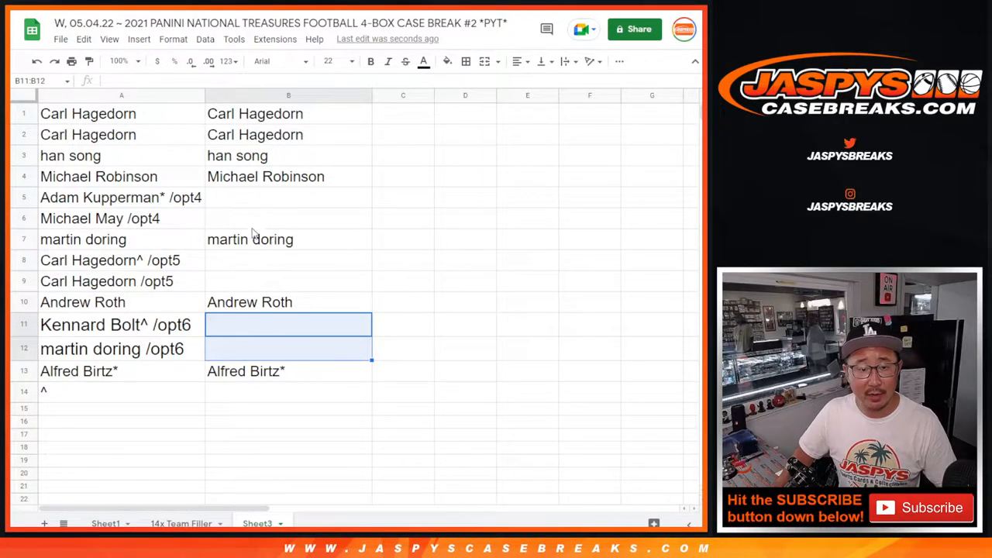
pyautogui.click(288, 238)
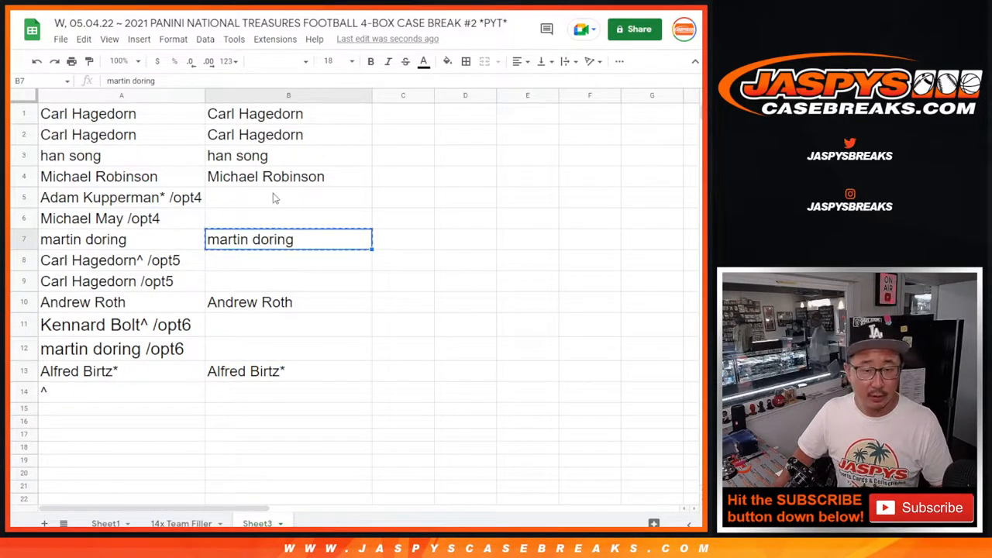
pyautogui.click(288, 196)
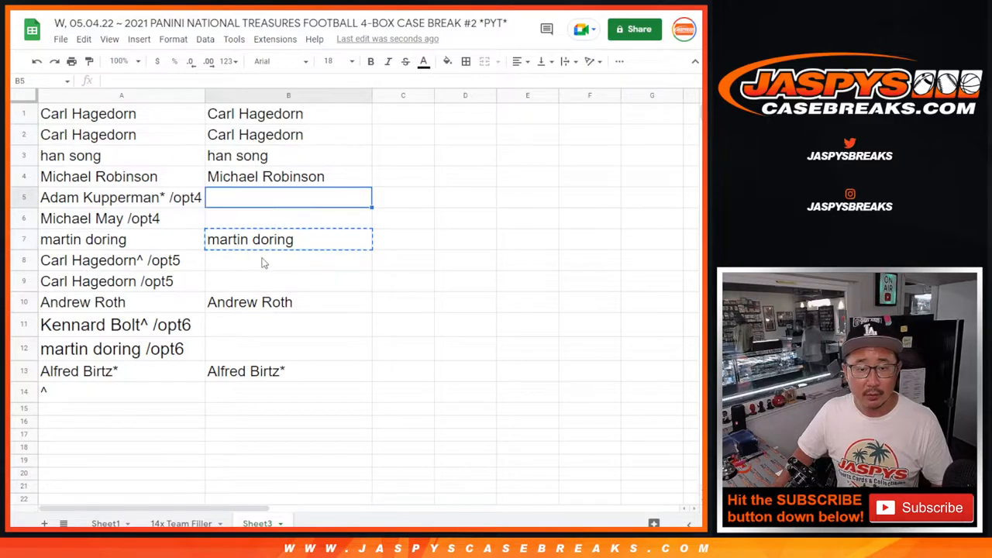
pyautogui.click(288, 371)
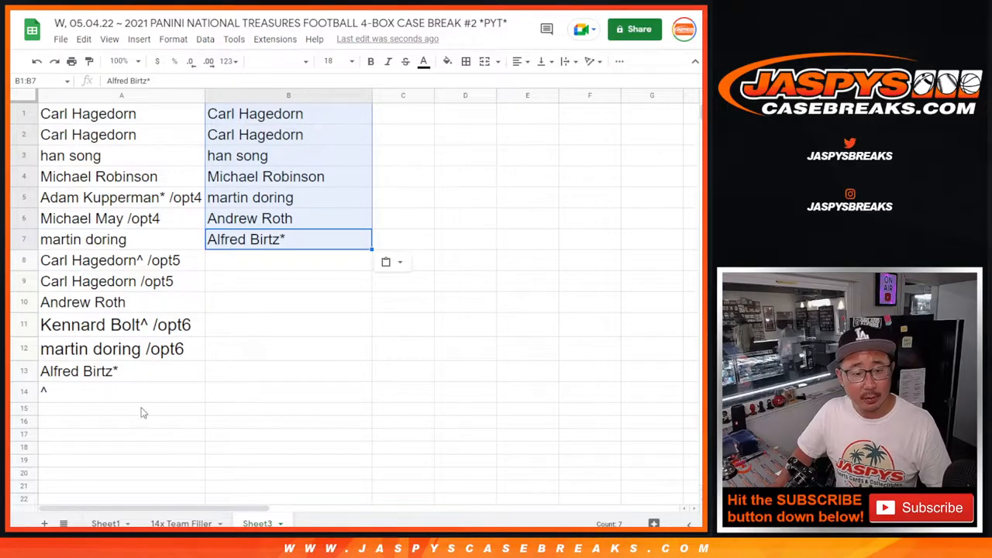
pyautogui.moveTo(162, 155)
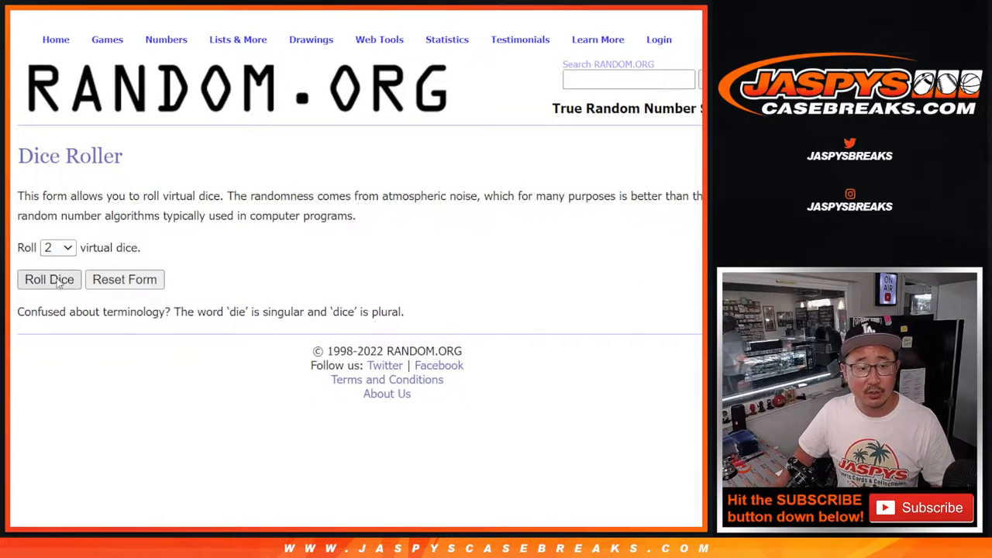
pyautogui.click(50, 279)
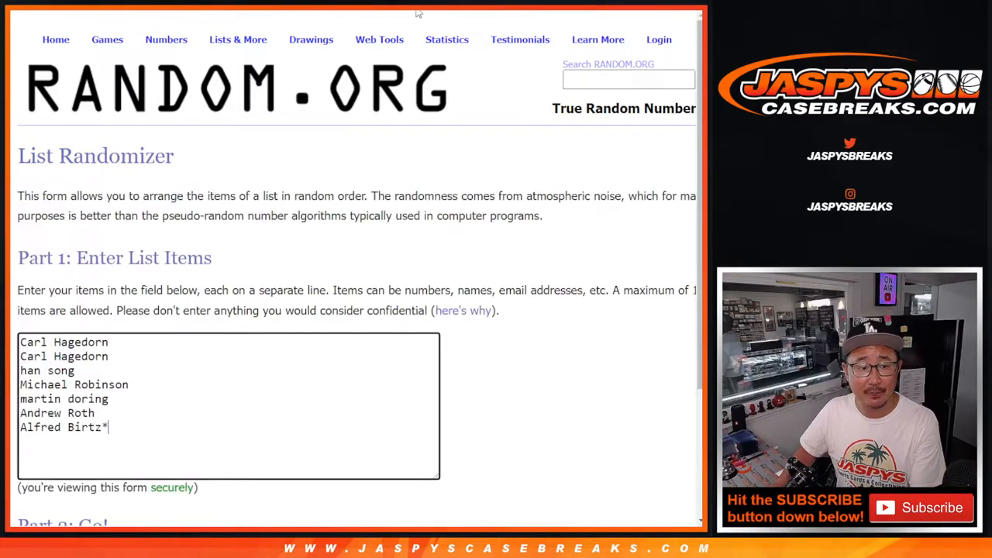
pyautogui.scroll(-3)
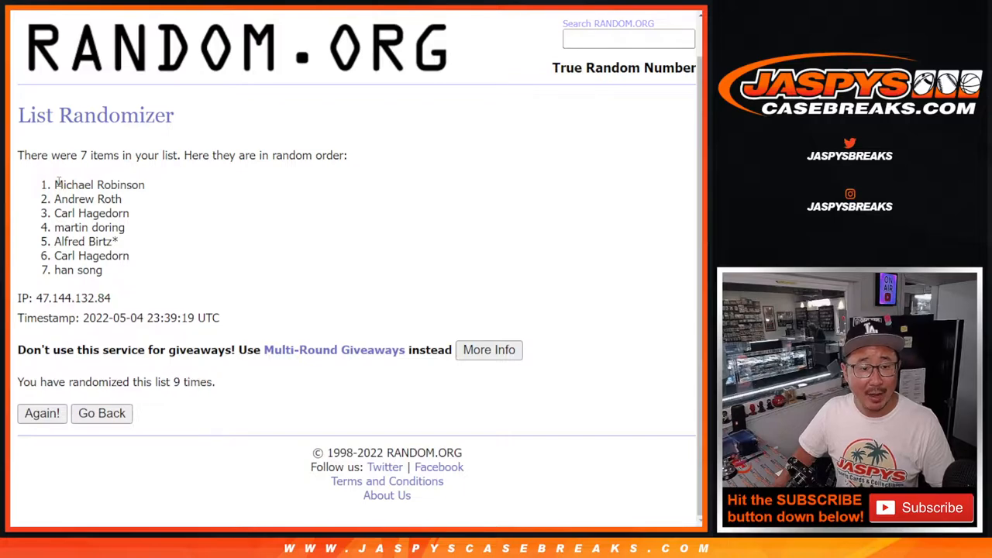
pyautogui.doubleClick(100, 184)
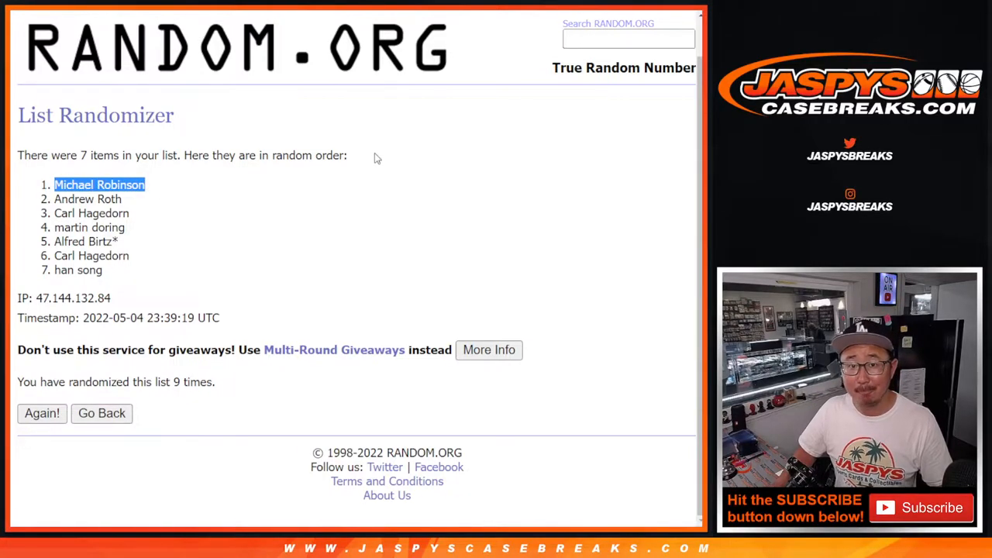
pyautogui.moveTo(148, 203)
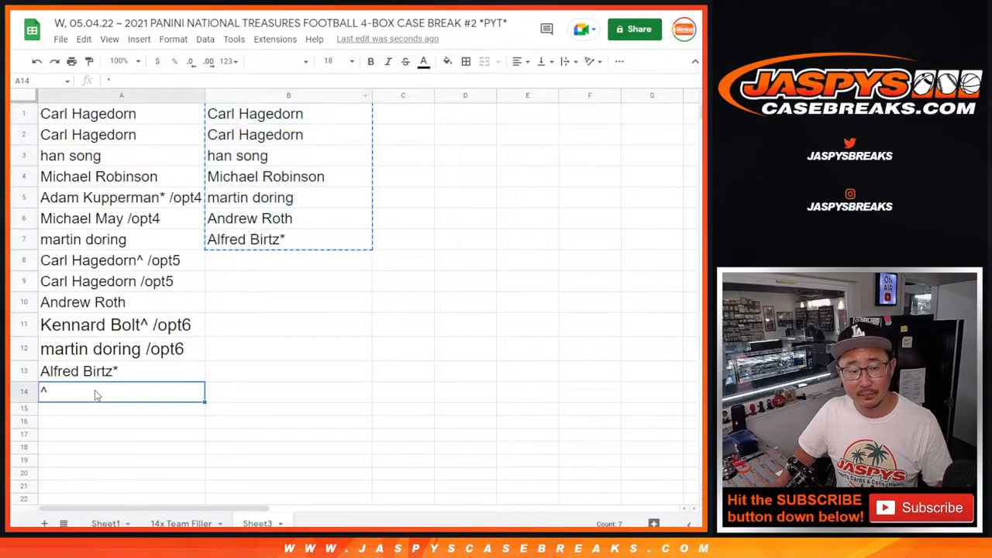
pyautogui.write('Michael Robinson')
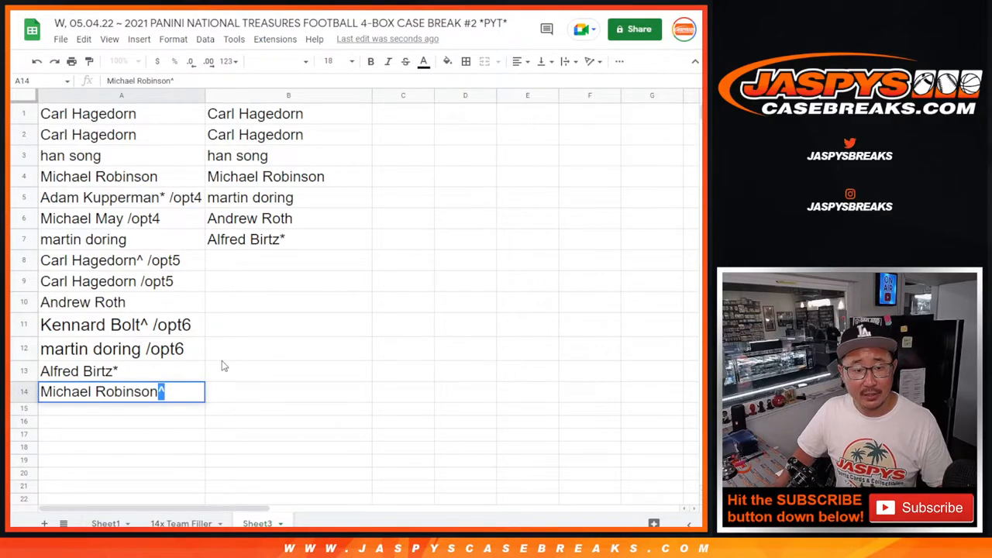
pyautogui.write('^')
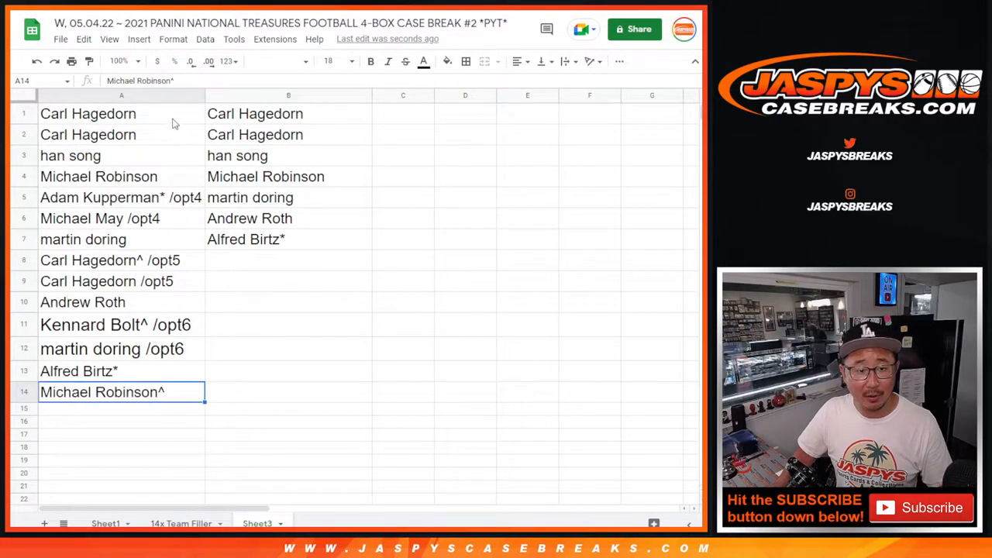
pyautogui.click(121, 94)
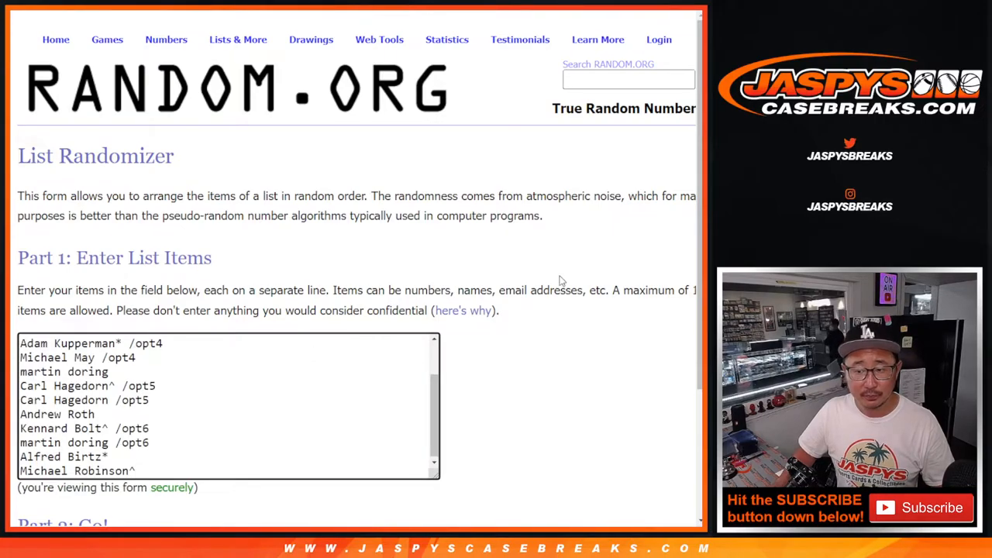
# Roll the dice, reshuffle the 14-name list to 5 randomizations, and select the final order for copying
pyautogui.scroll(-3)
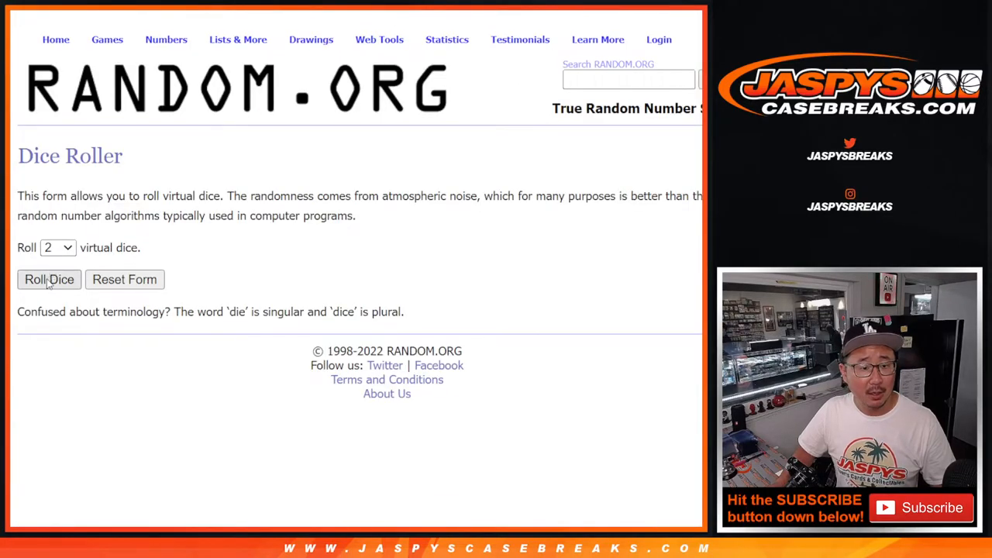
pyautogui.click(50, 279)
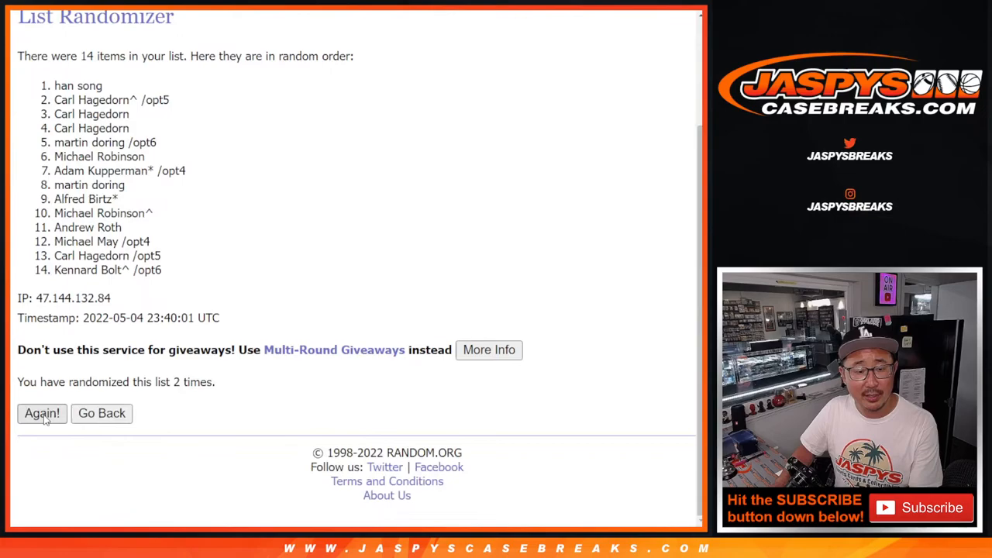
pyautogui.click(42, 412)
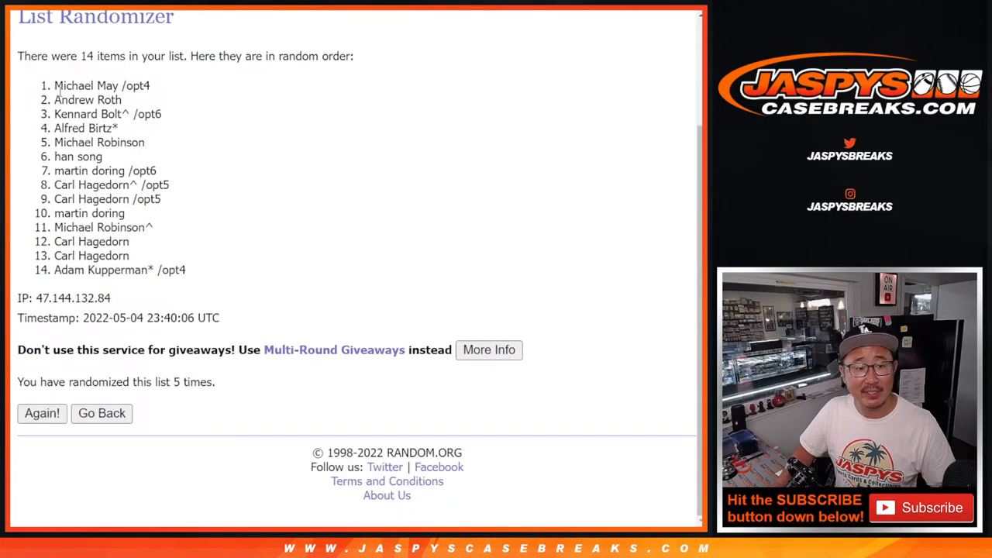
pyautogui.moveTo(54, 85); pyautogui.dragTo(185, 269)
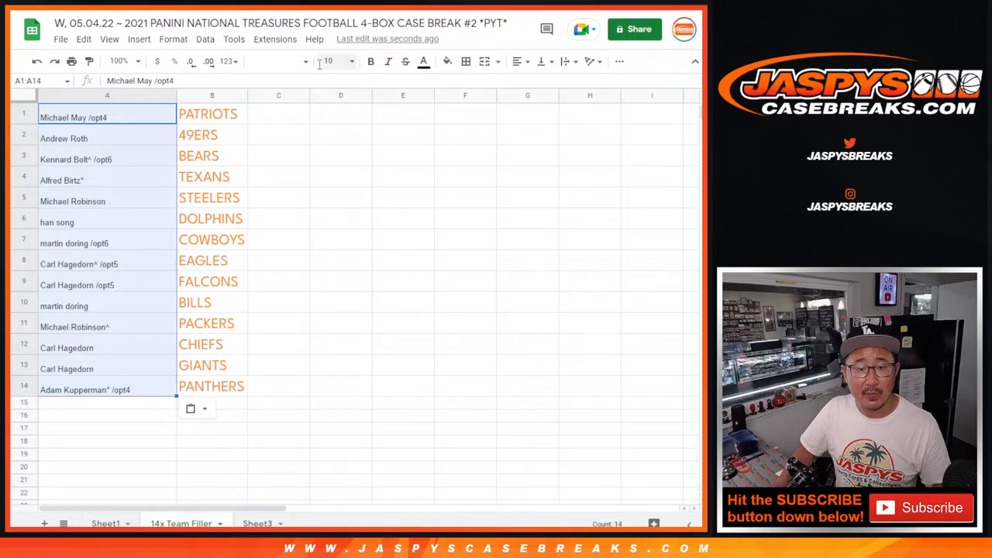
# Apply League Spartan size 18 to the pasted names and mark the first name with *
pyautogui.click(276, 62)
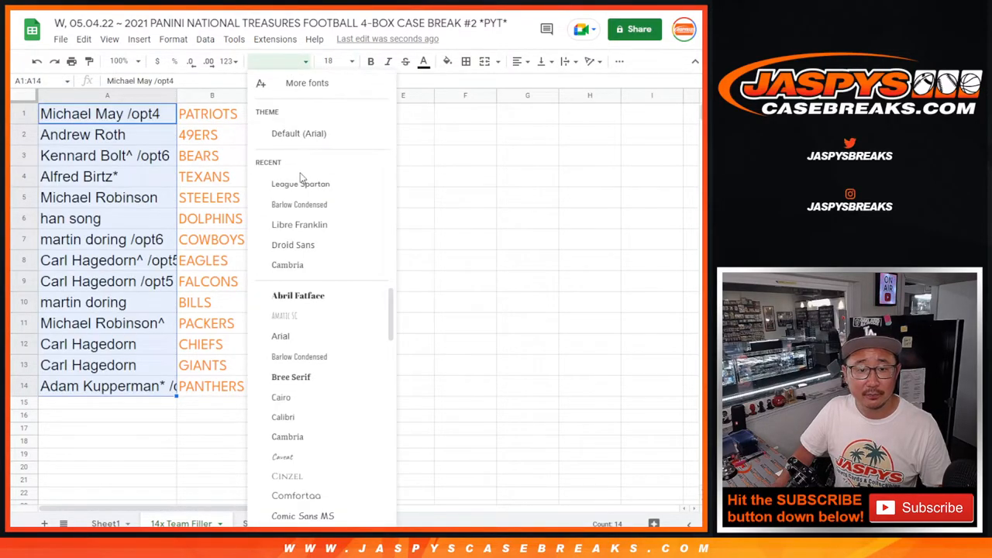
pyautogui.click(300, 183)
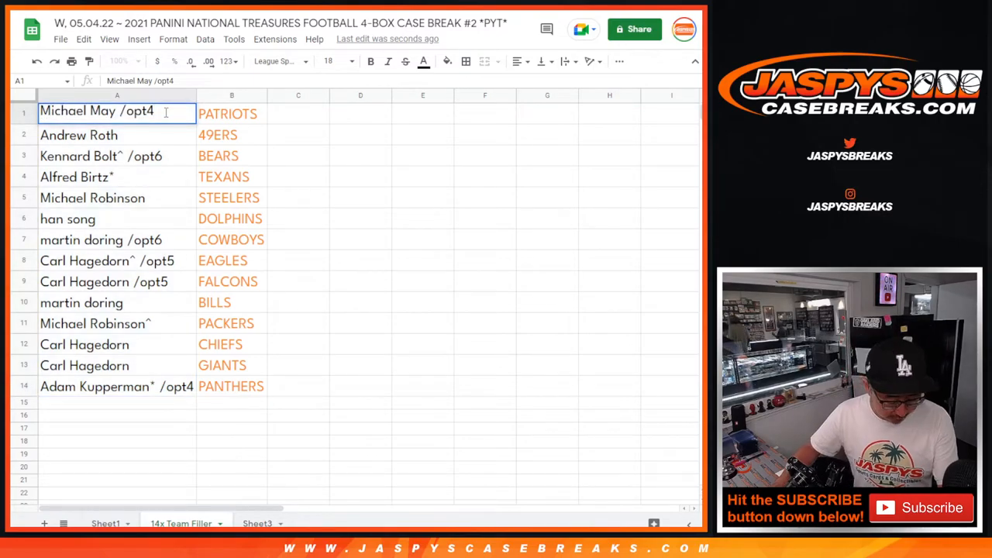
pyautogui.write('*')
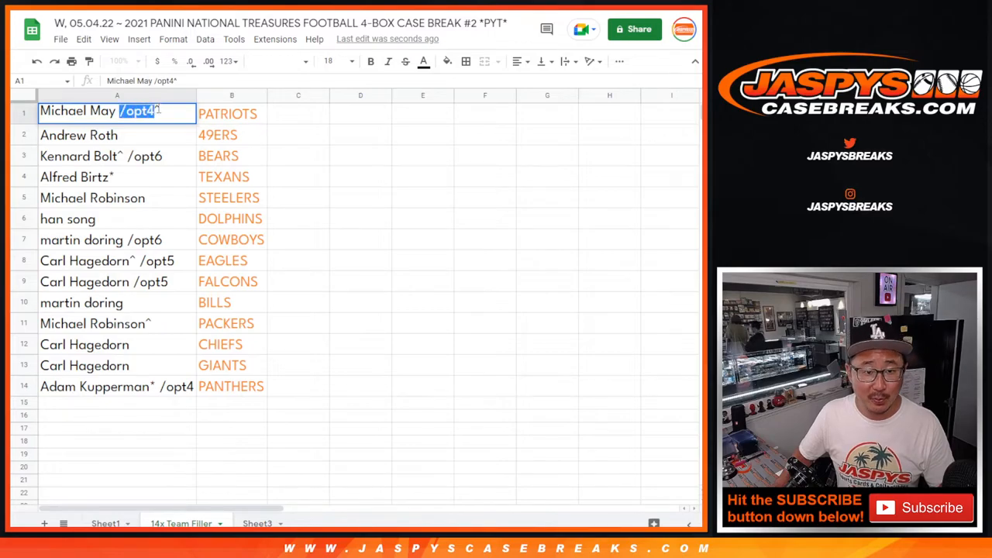
pyautogui.click(231, 115)
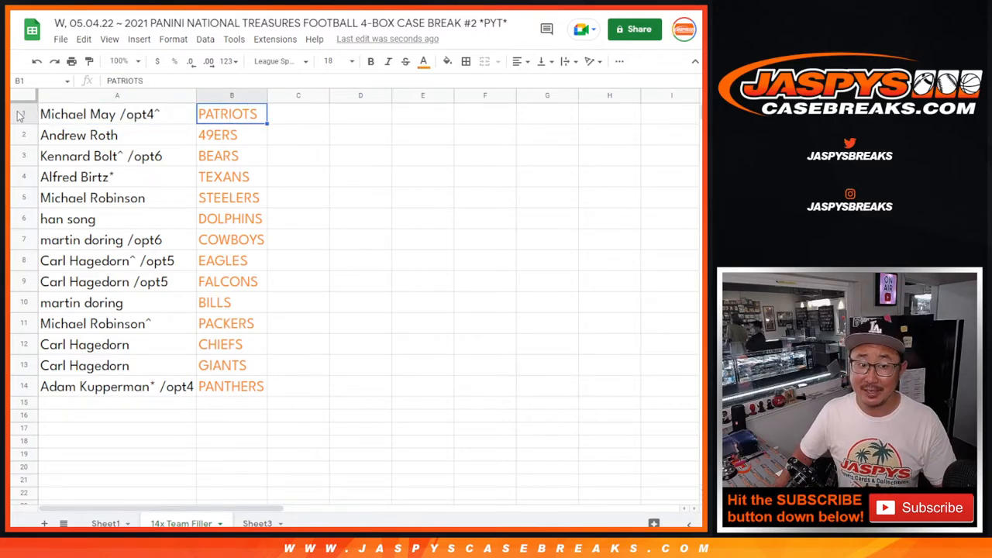
# Go through each pairing from the Patriots down to the Panthers, then return to the top
pyautogui.click(24, 115)
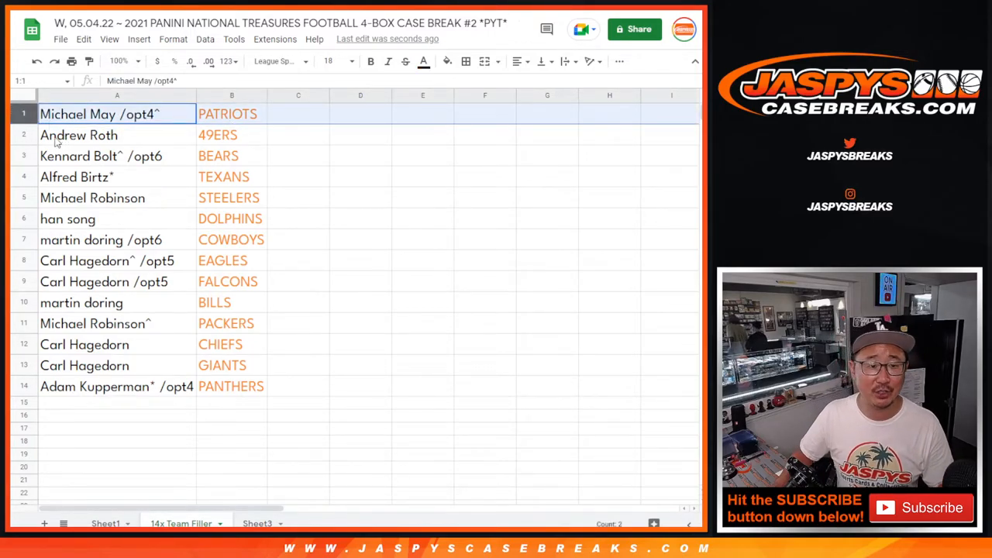
pyautogui.click(101, 155)
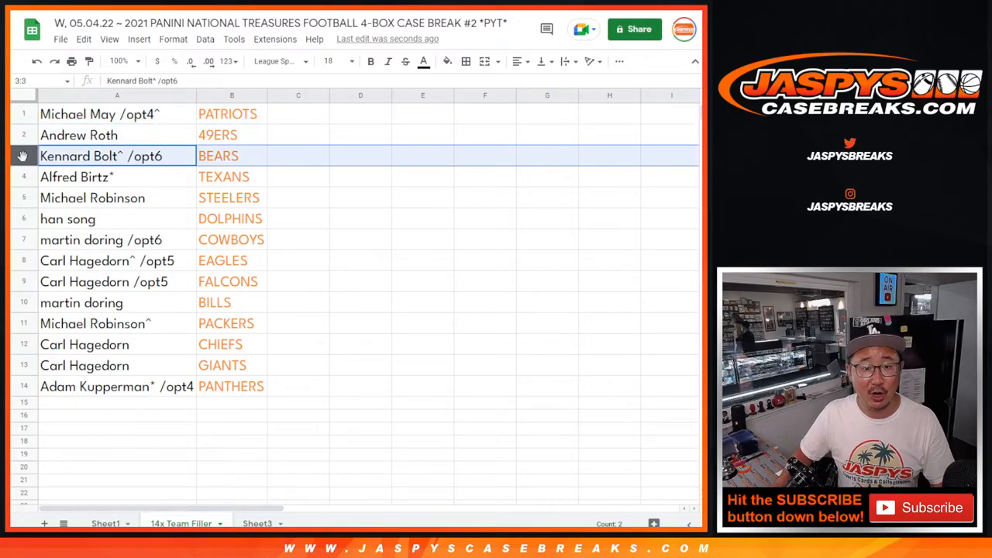
pyautogui.click(93, 198)
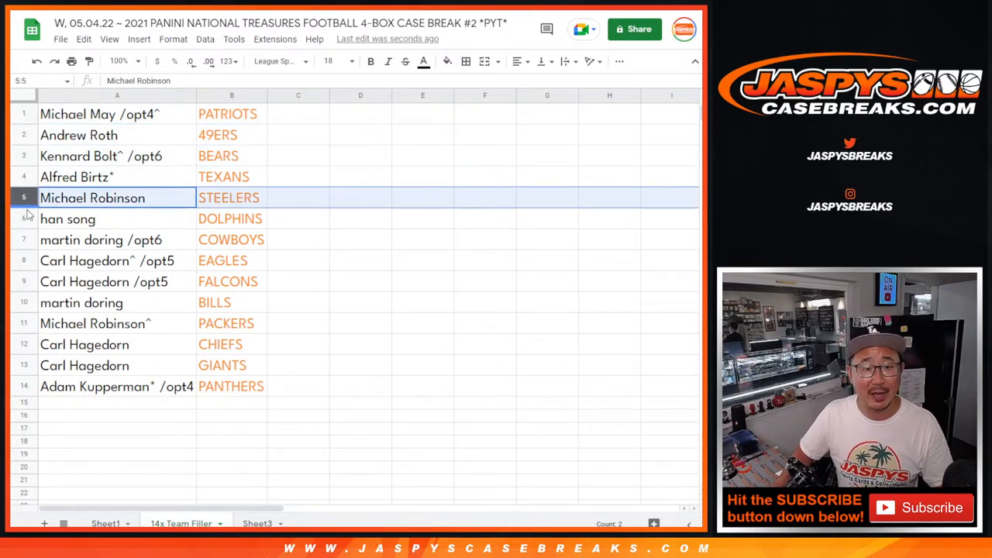
pyautogui.click(101, 238)
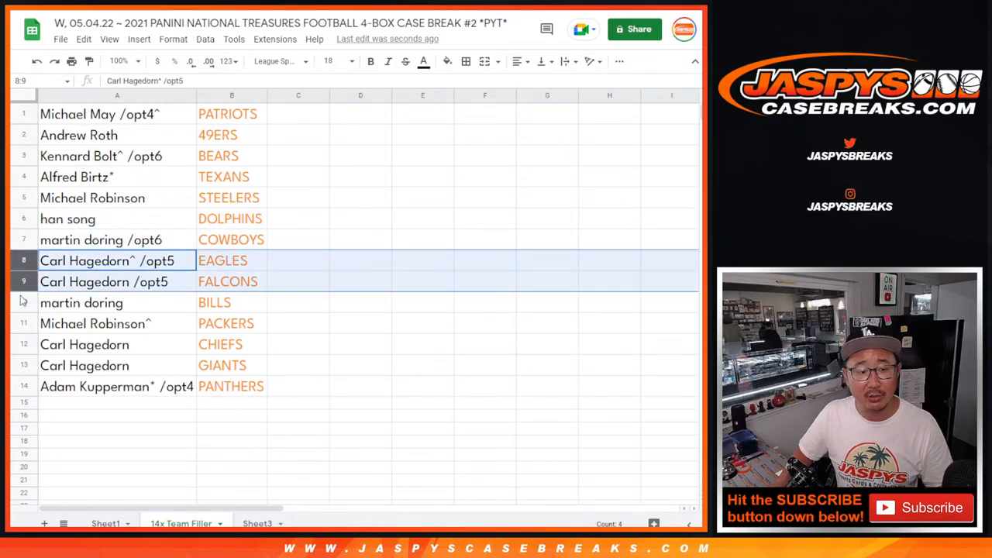
pyautogui.click(116, 324)
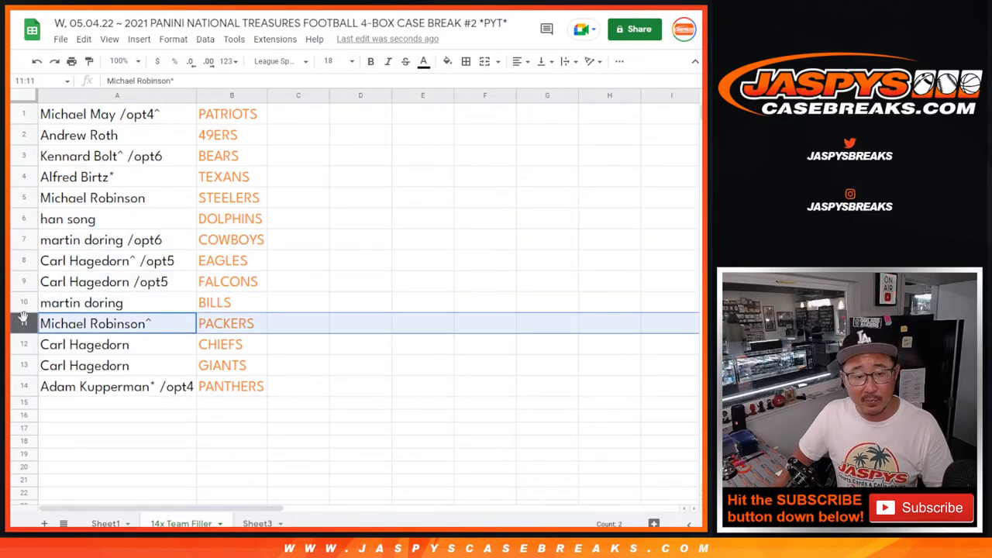
pyautogui.moveTo(23, 353)
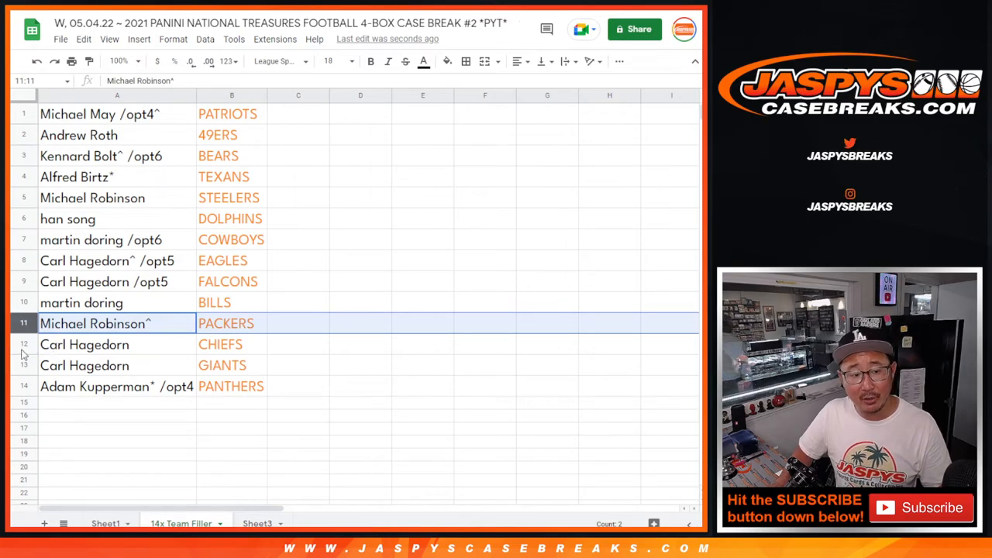
pyautogui.click(116, 385)
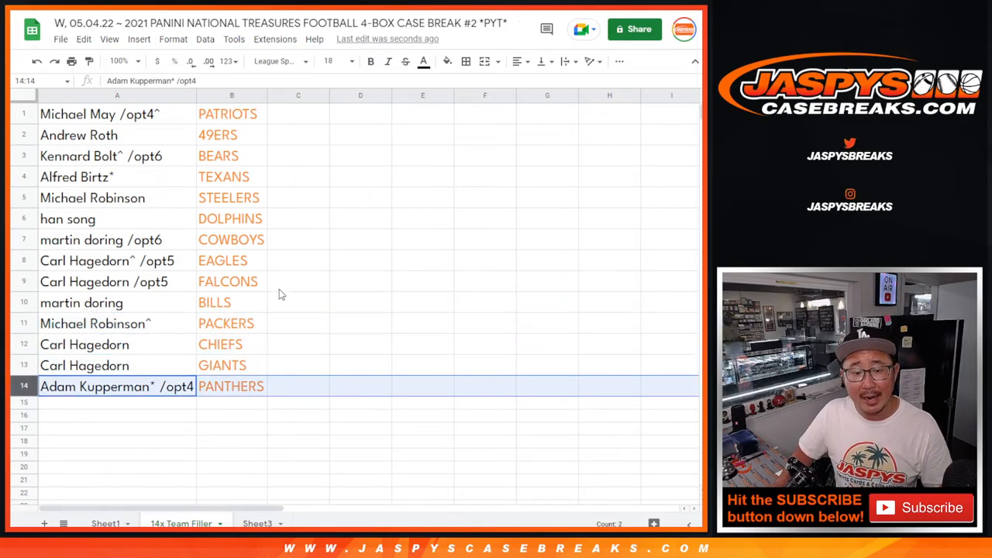
pyautogui.click(99, 115)
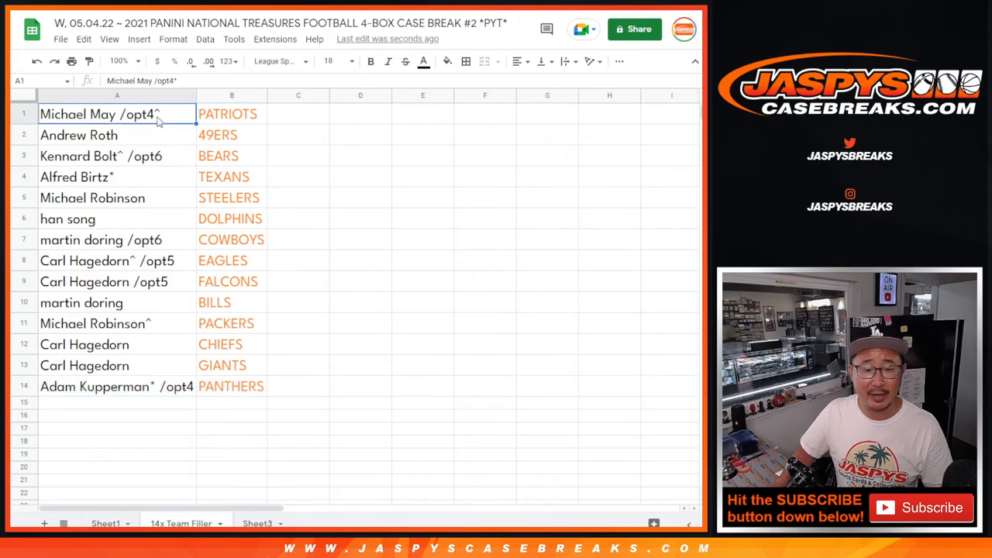
pyautogui.moveTo(257, 153)
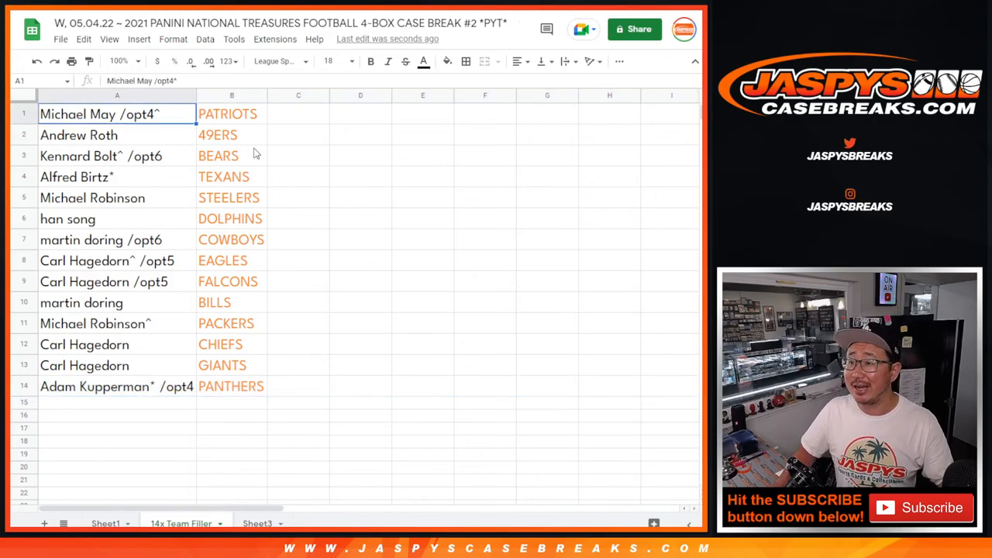